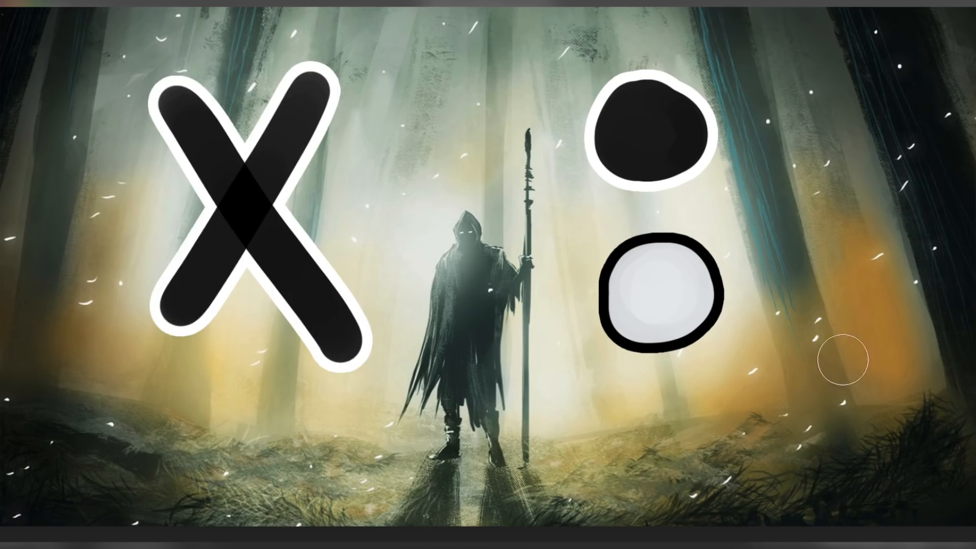
mouse_move(844, 327)
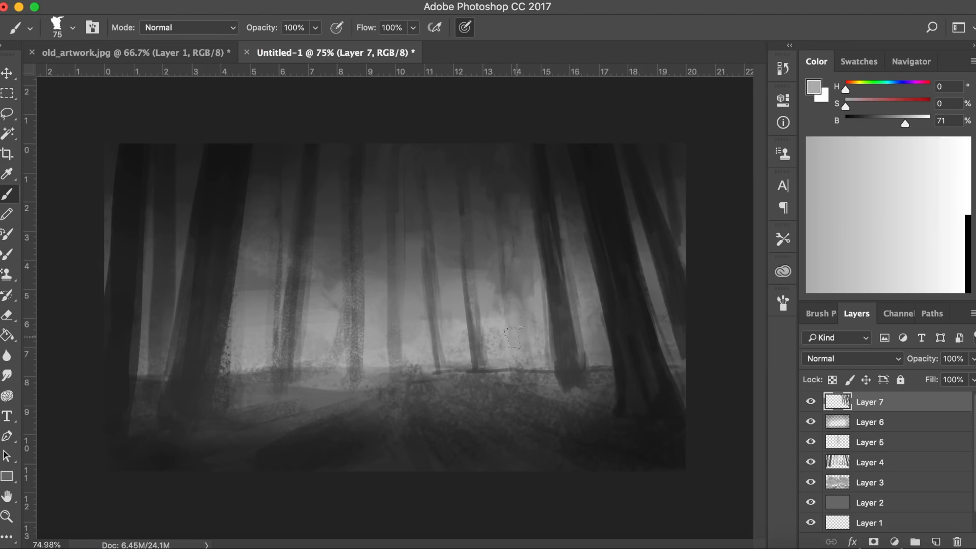
Sample greys from the painting to brush a thin foggy tree trunk and lighten the floor path
click(358, 268)
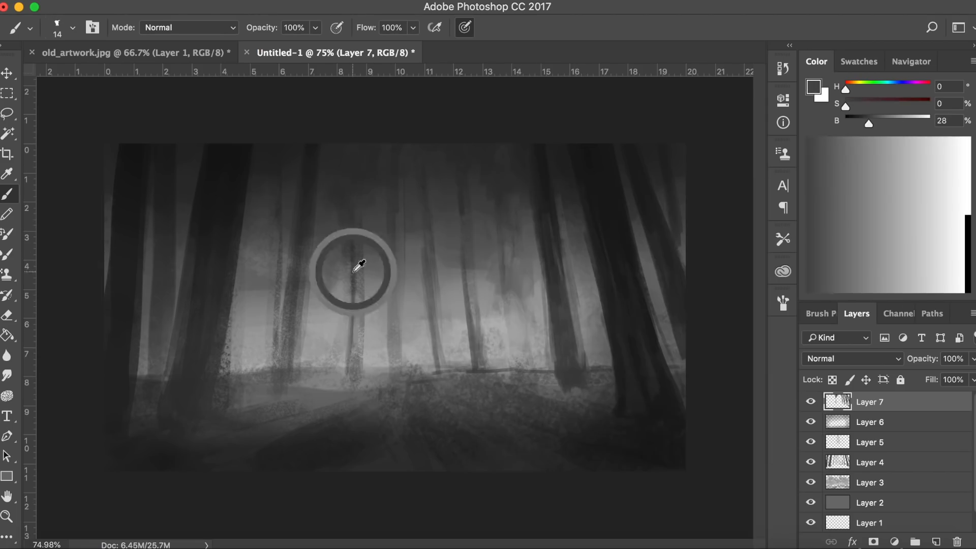
click(358, 268)
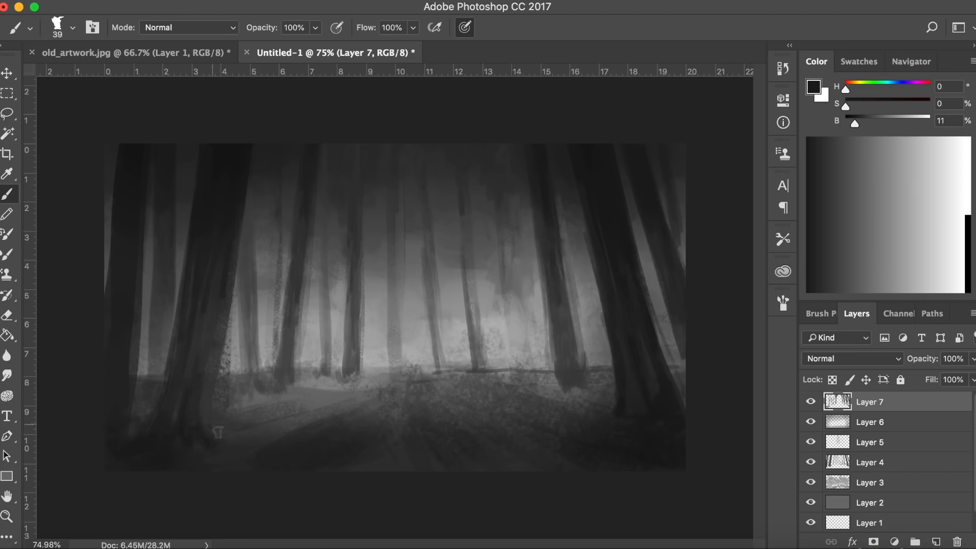
click(315, 426)
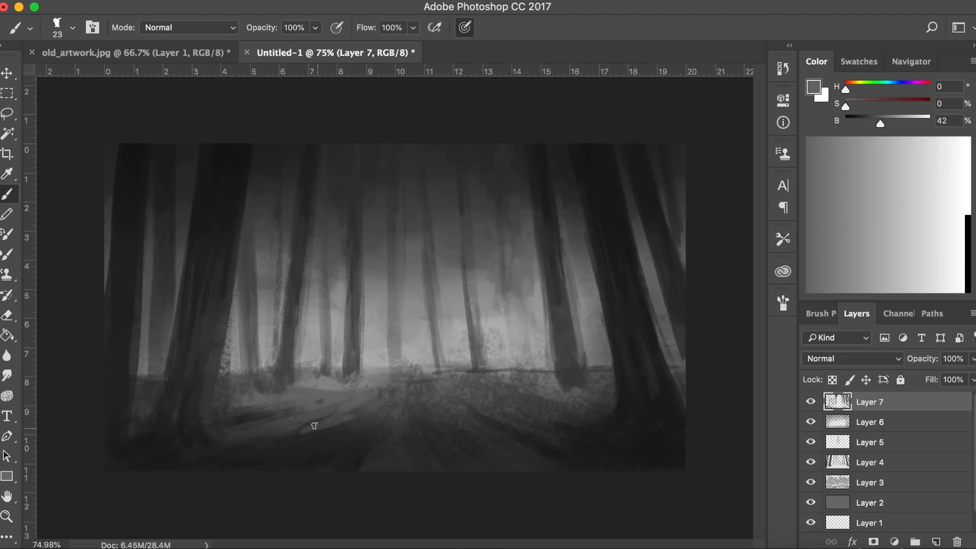
click(8, 517)
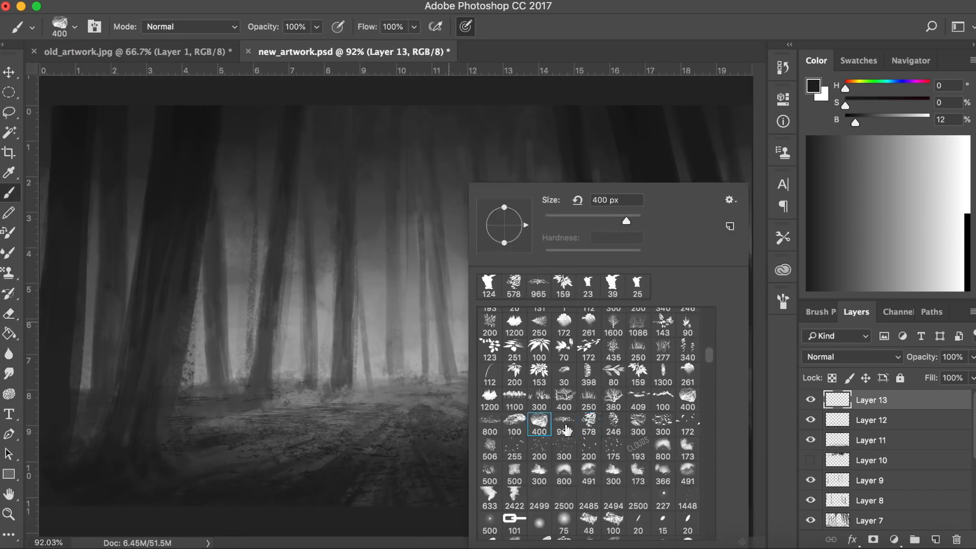
Paint rough ground marks and grass tufts along the forest floor with a textured brush
click(514, 422)
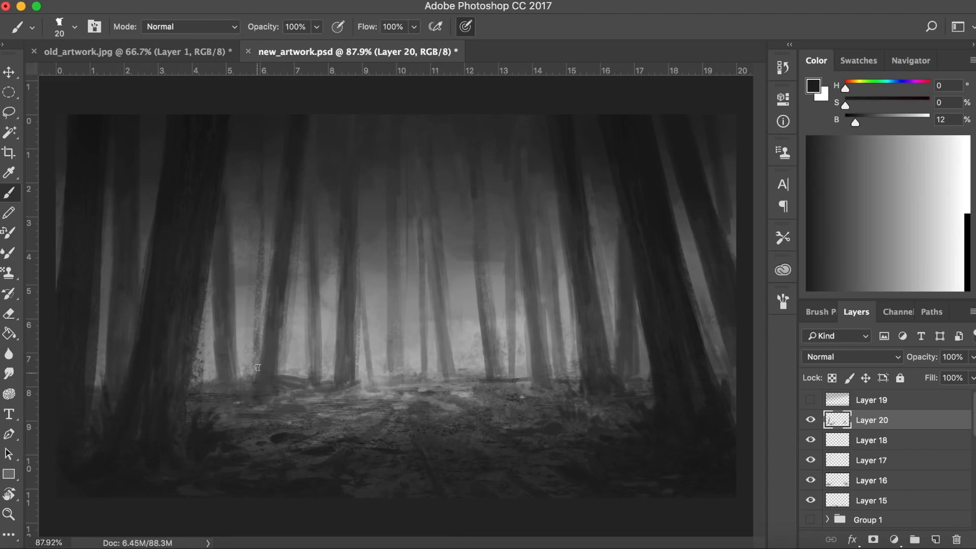
click(257, 367)
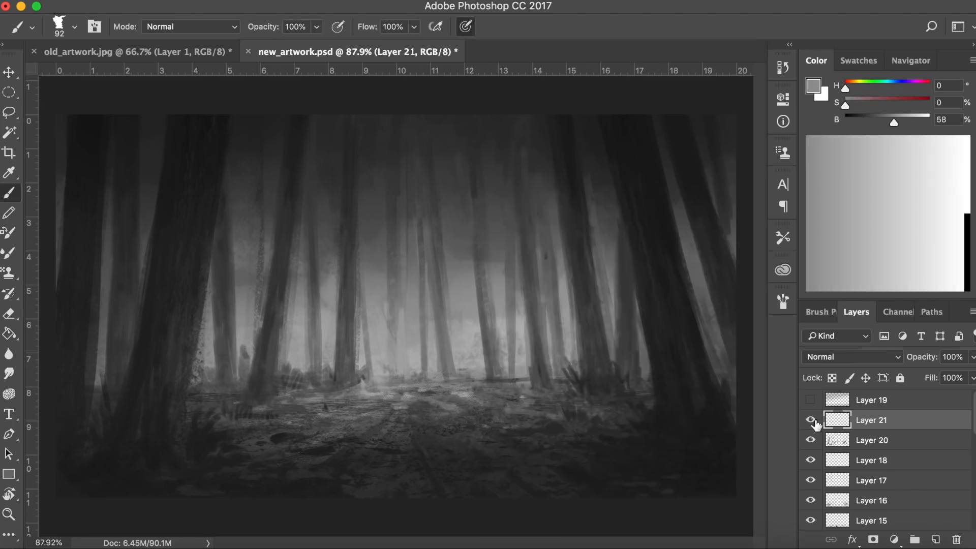
Outline puddle shapes on the muddy path with the Lasso, then zoom into the clearing
click(10, 113)
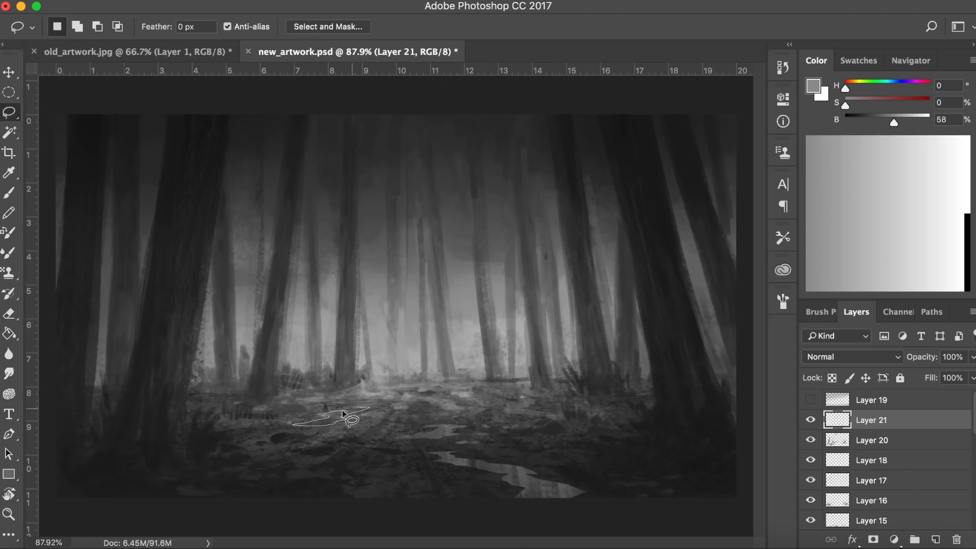
click(9, 192)
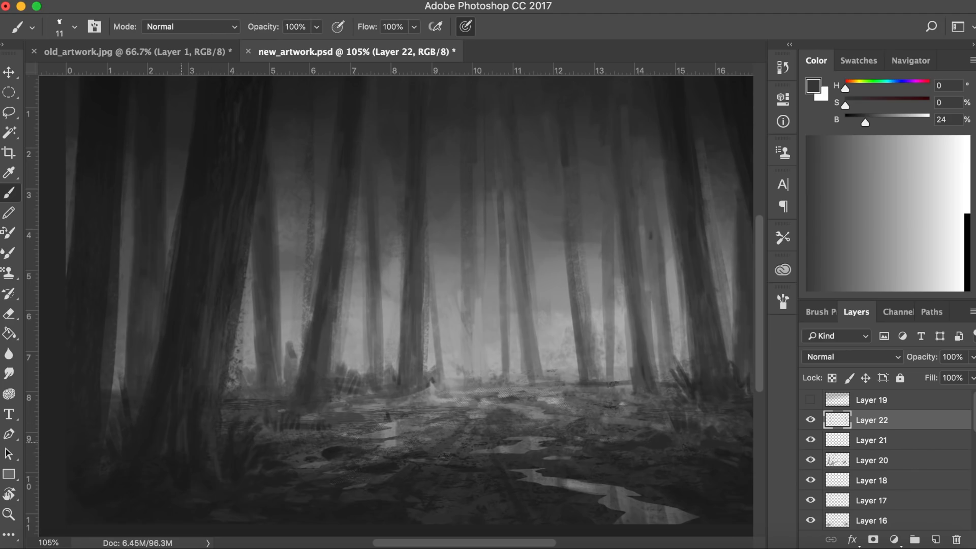
click(11, 515)
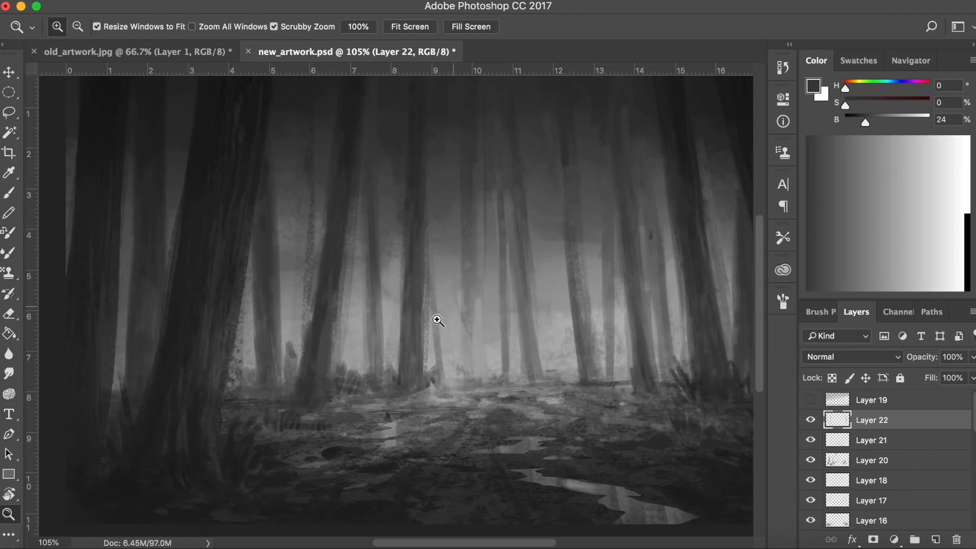
click(872, 400)
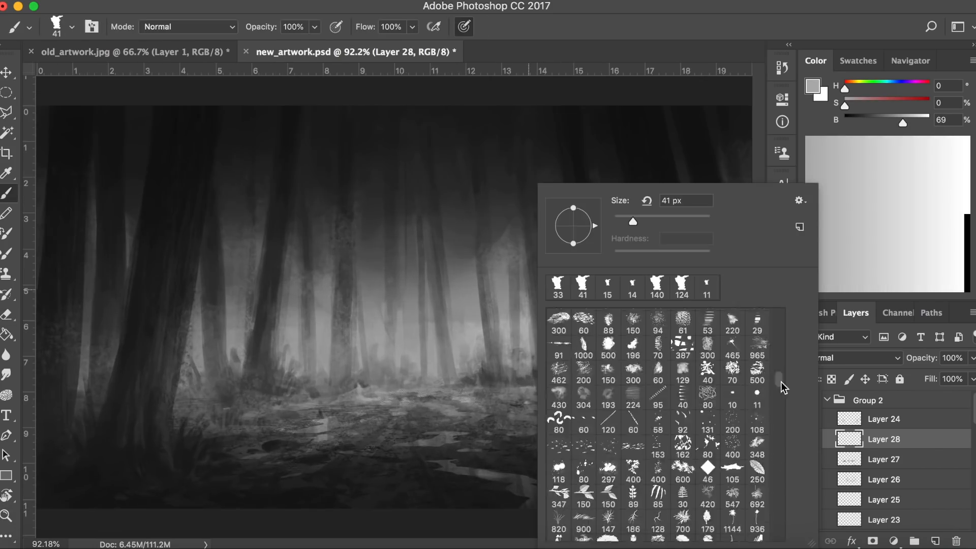
Stamp fern-like undergrowth onto the path with a plant-shaped brush
click(675, 367)
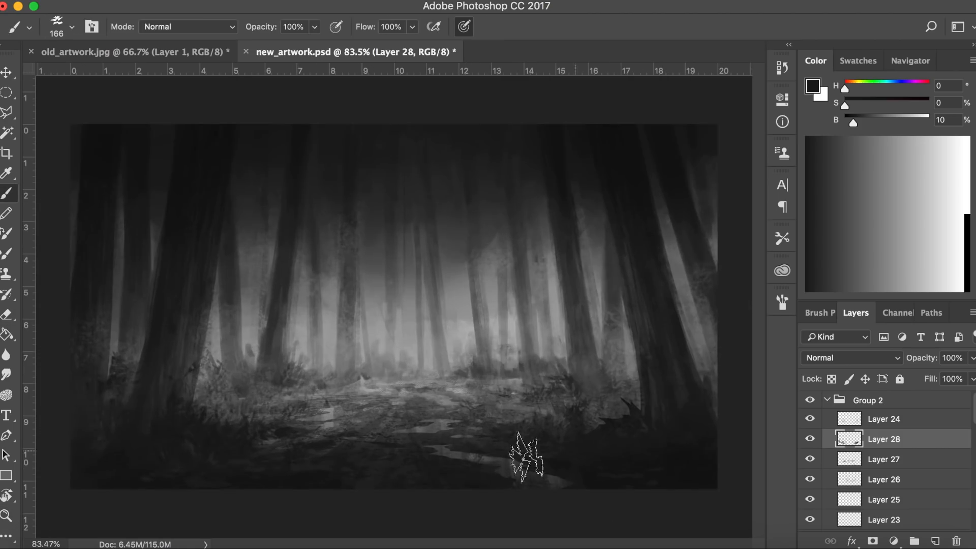
click(894, 540)
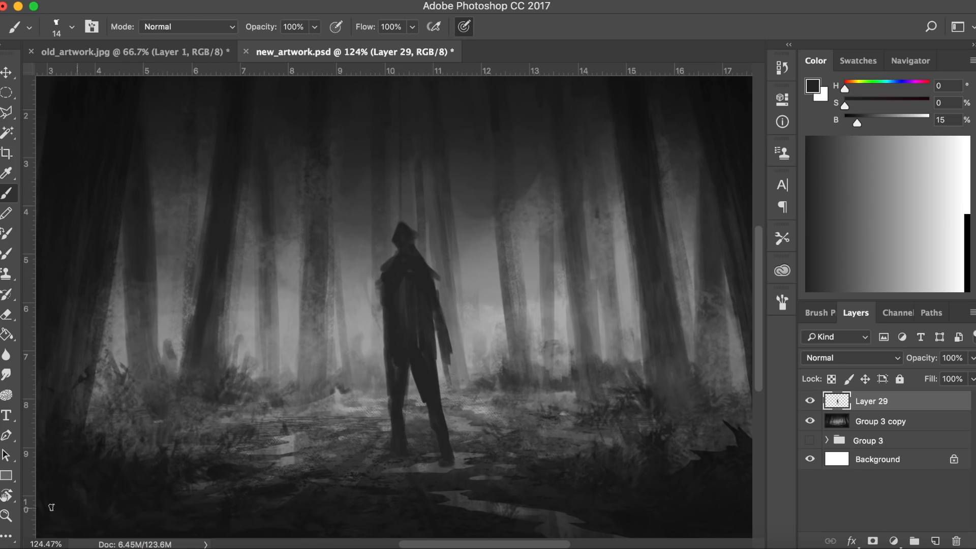
Refine the dark hooded figure's silhouette on the path with a dark brush
click(8, 314)
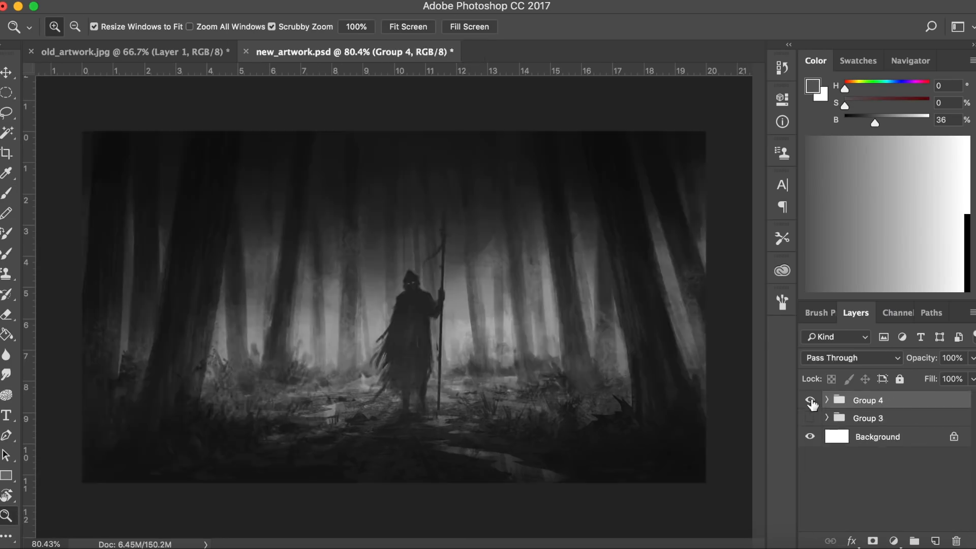
Duplicate and merge the painting group, then add a Gradient Map adjustment over it
click(827, 399)
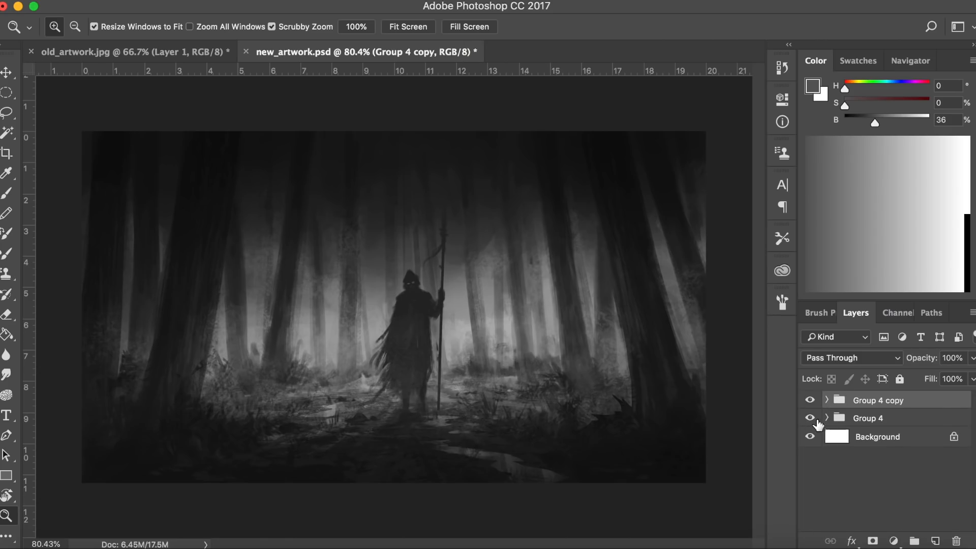
click(881, 400)
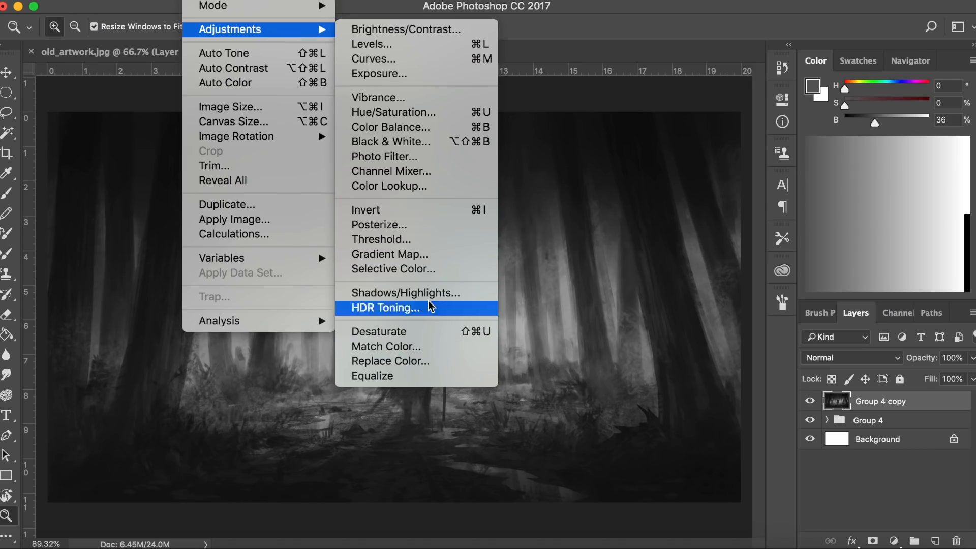
click(389, 254)
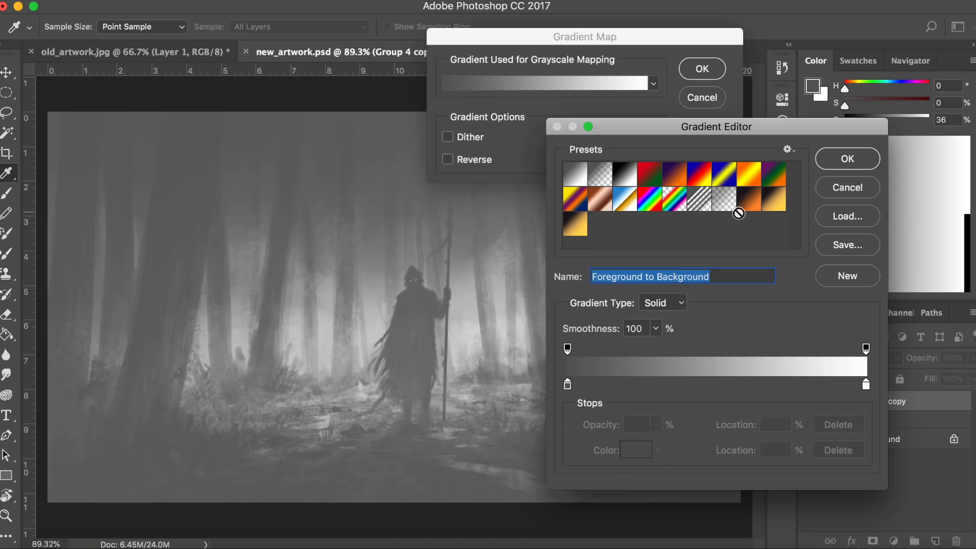
click(567, 384)
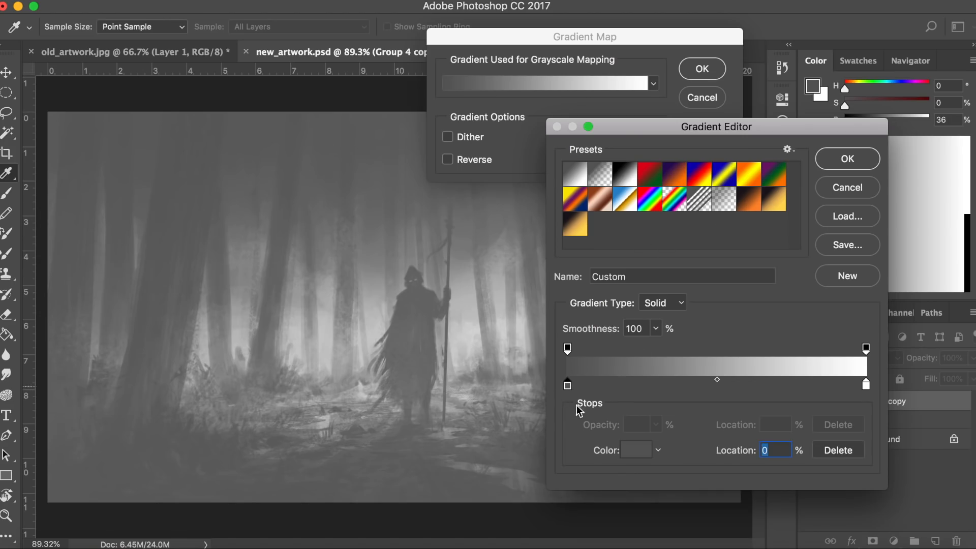
Set the gradient stops to near-black blue for shadows and warm orange for lights
click(634, 451)
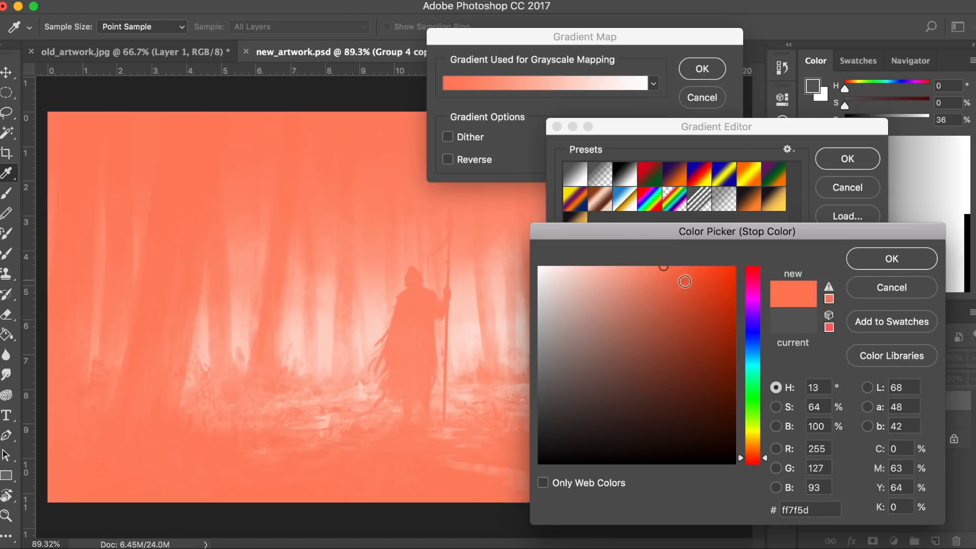
click(892, 258)
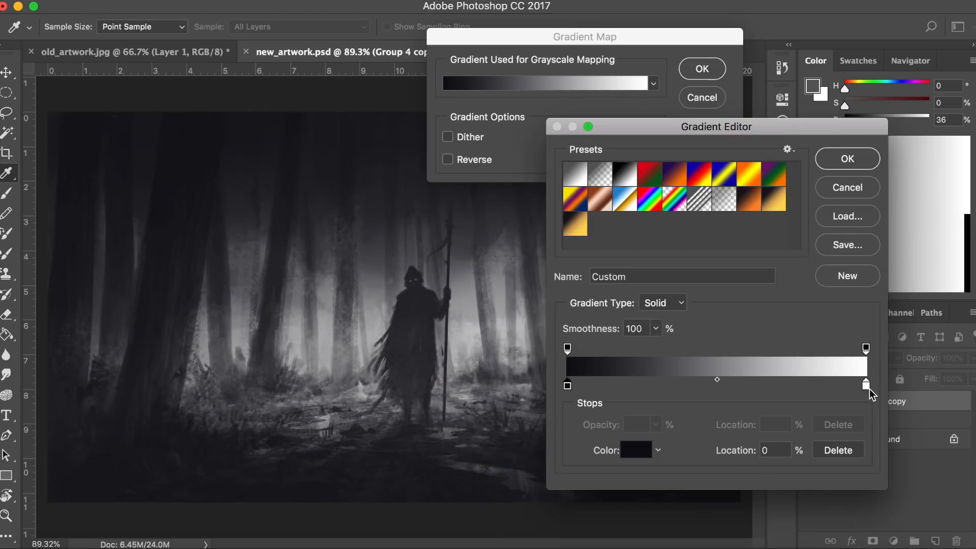
click(634, 450)
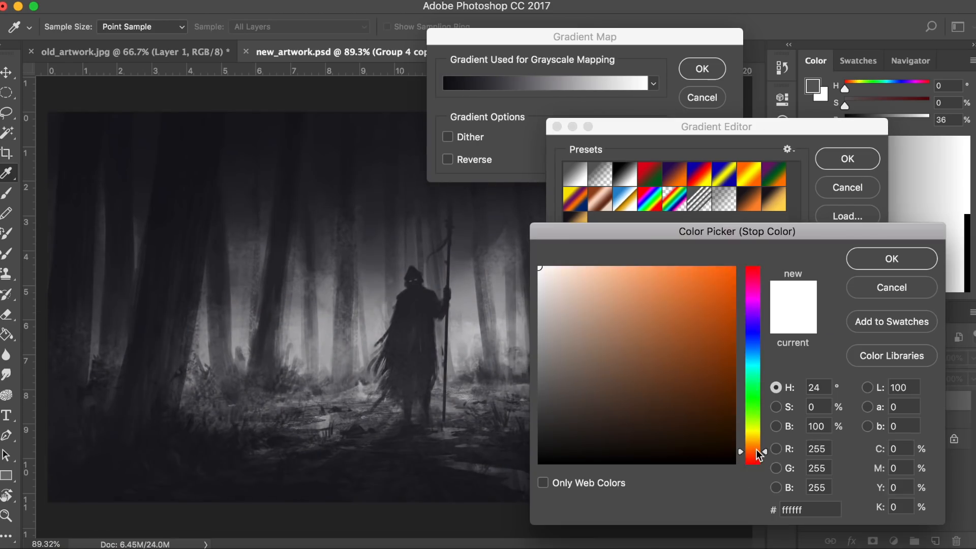
click(646, 268)
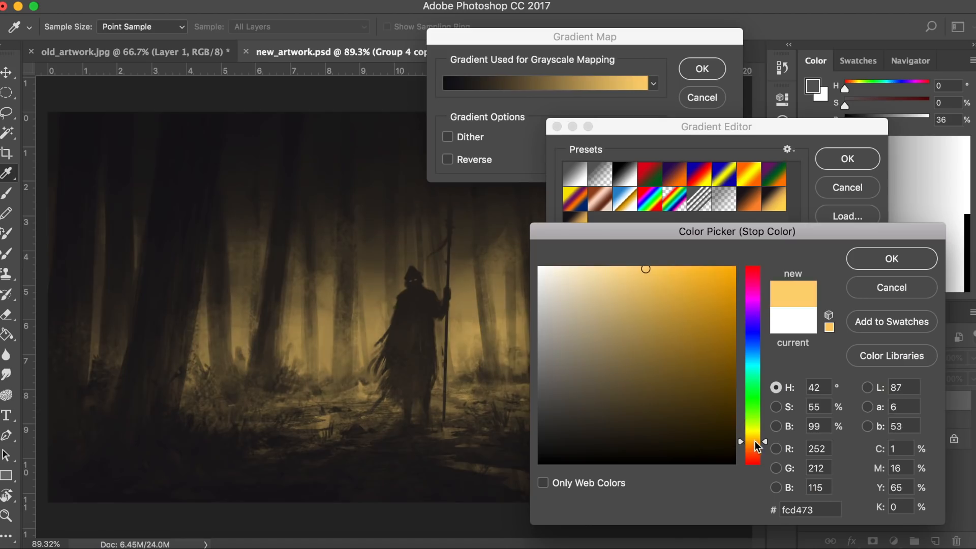
click(609, 447)
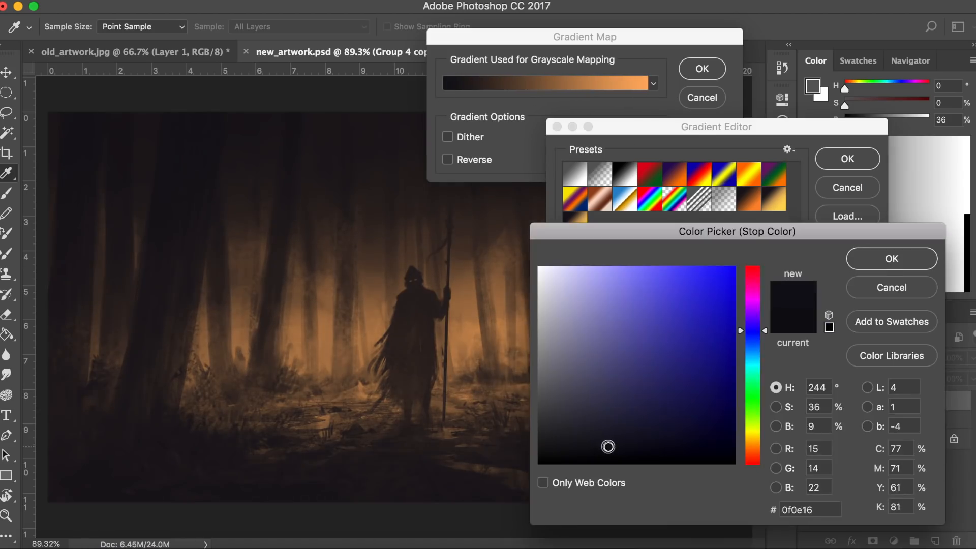
click(891, 258)
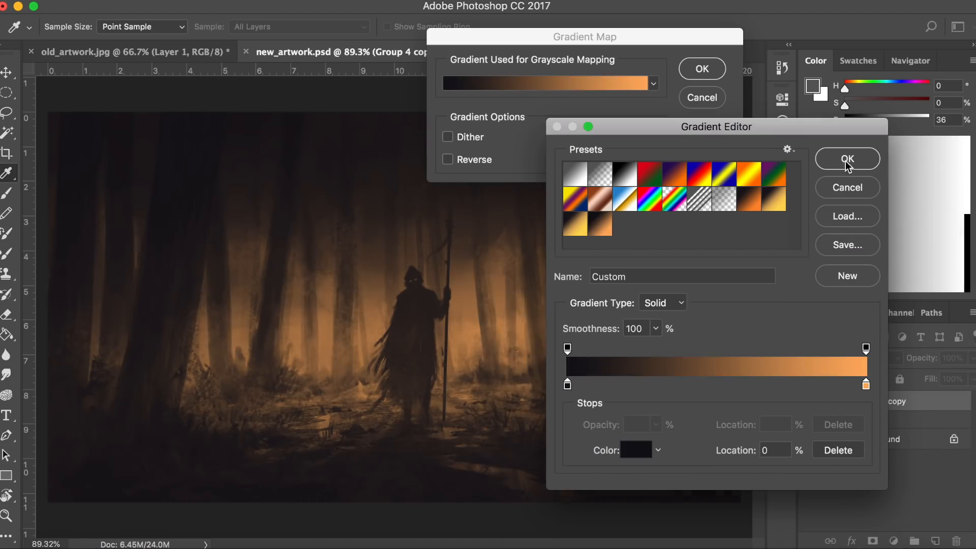
Accept the edited gradient and brush warm glow onto the tree trunks behind the figure
click(846, 159)
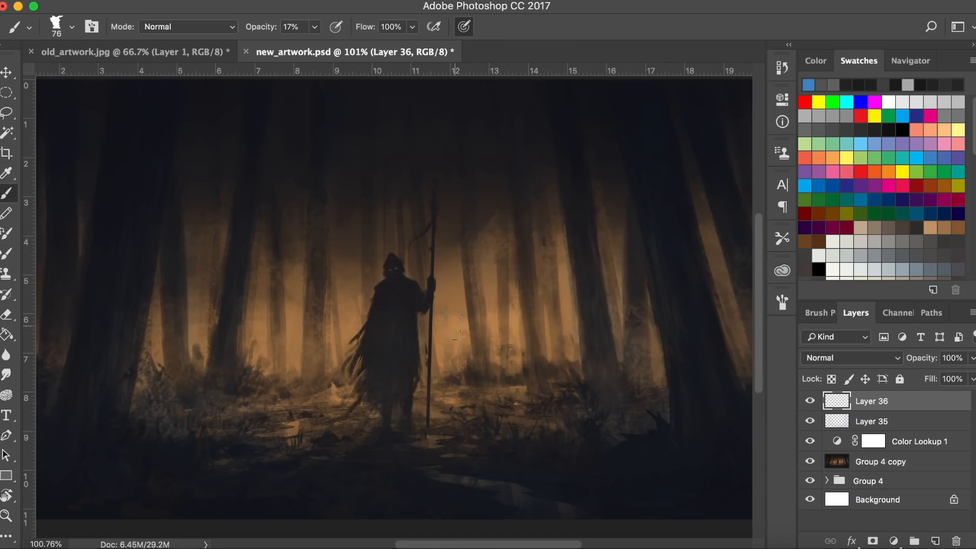
click(814, 60)
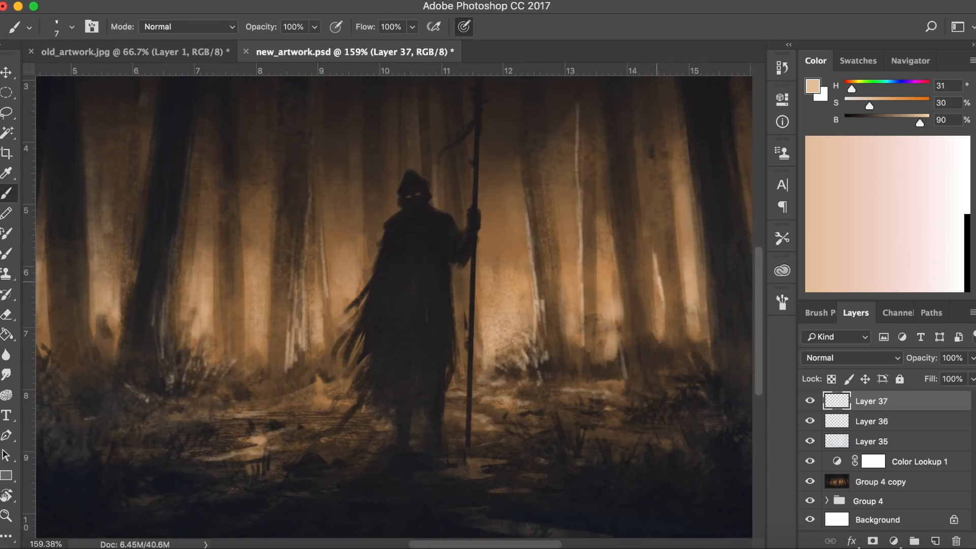
click(7, 314)
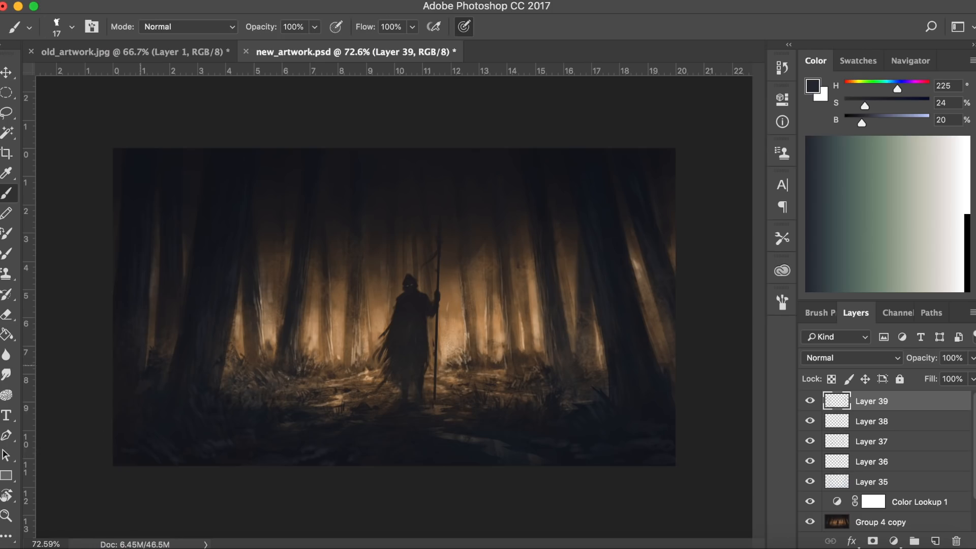
Zoom in on the hooded figure and brush bright light streaks onto trunks and ground
click(444, 326)
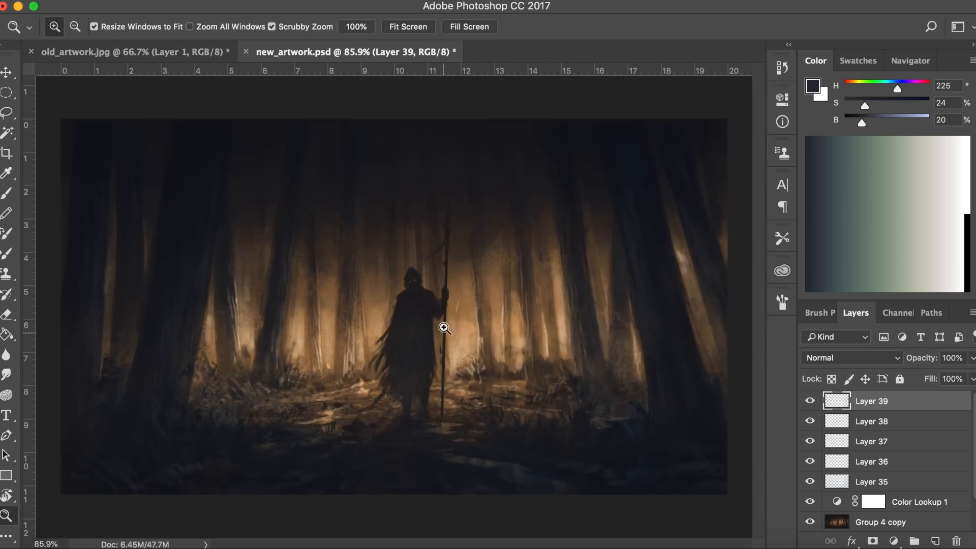
click(8, 192)
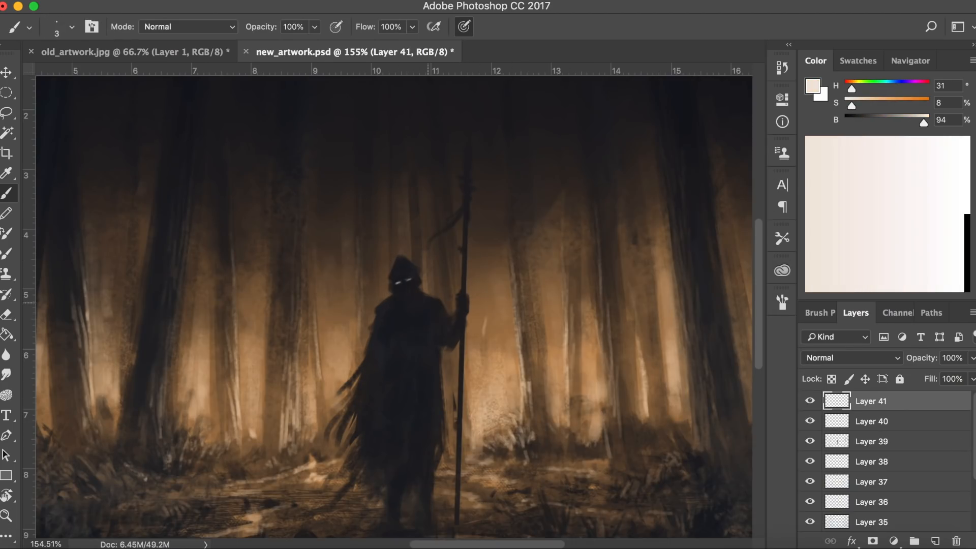
click(493, 258)
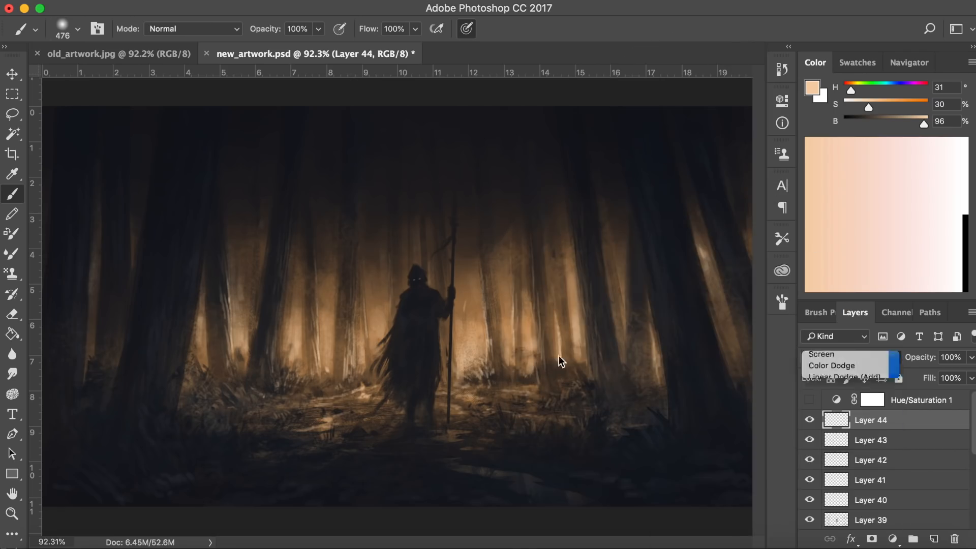
Set the new layer to Color Dodge and airbrush warm yellow backlight around the figure
click(848, 365)
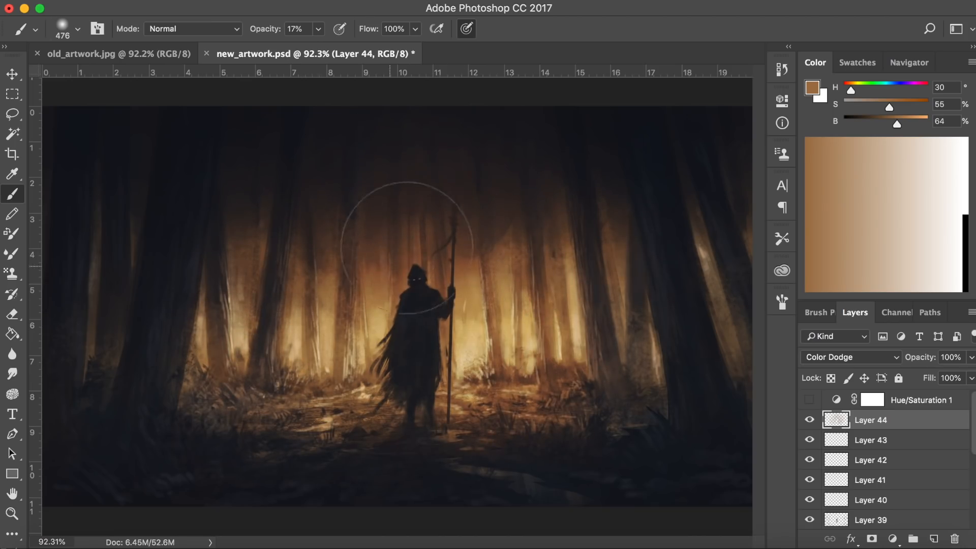
click(11, 514)
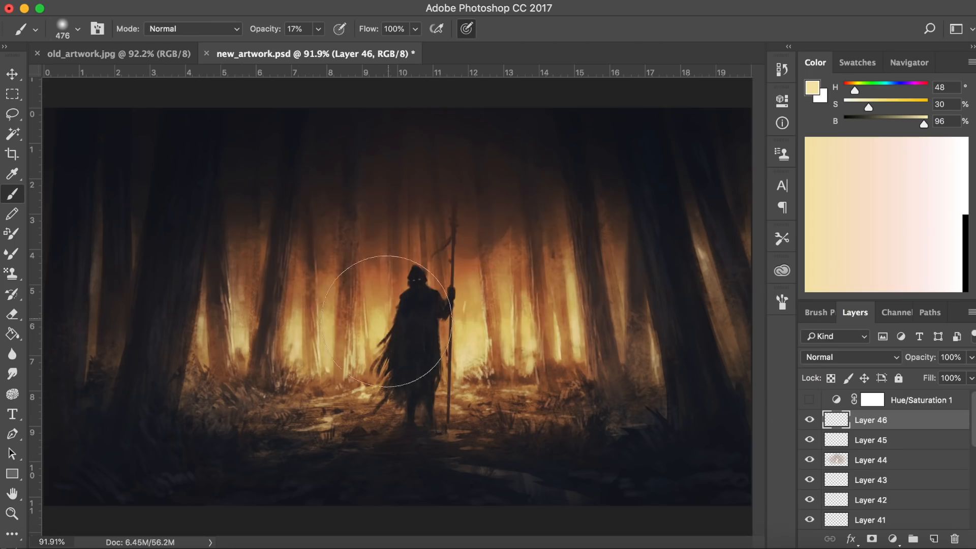
click(12, 93)
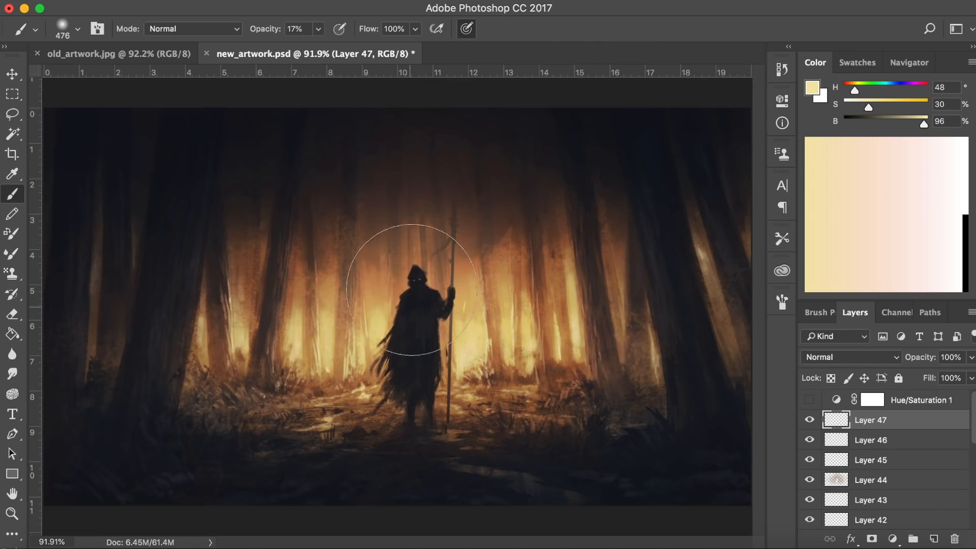
click(411, 287)
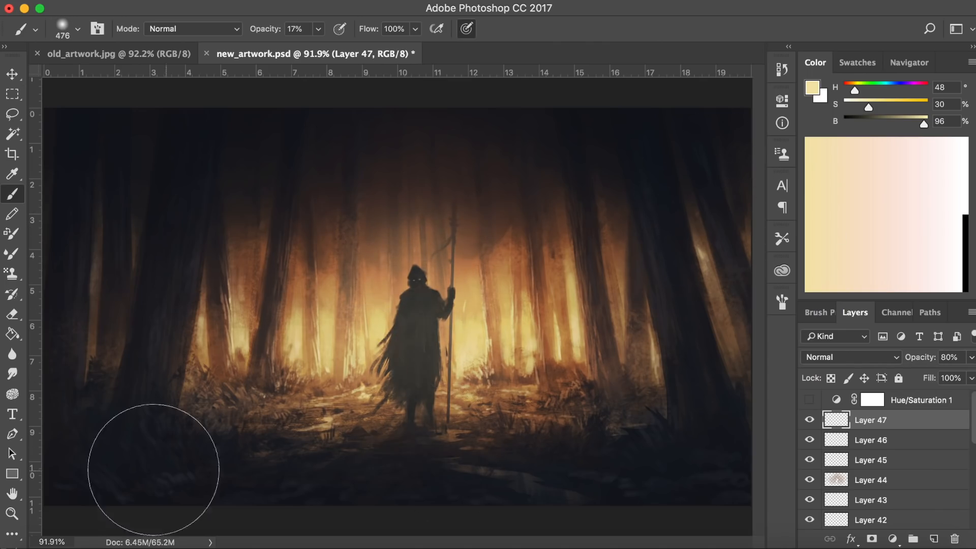
click(12, 511)
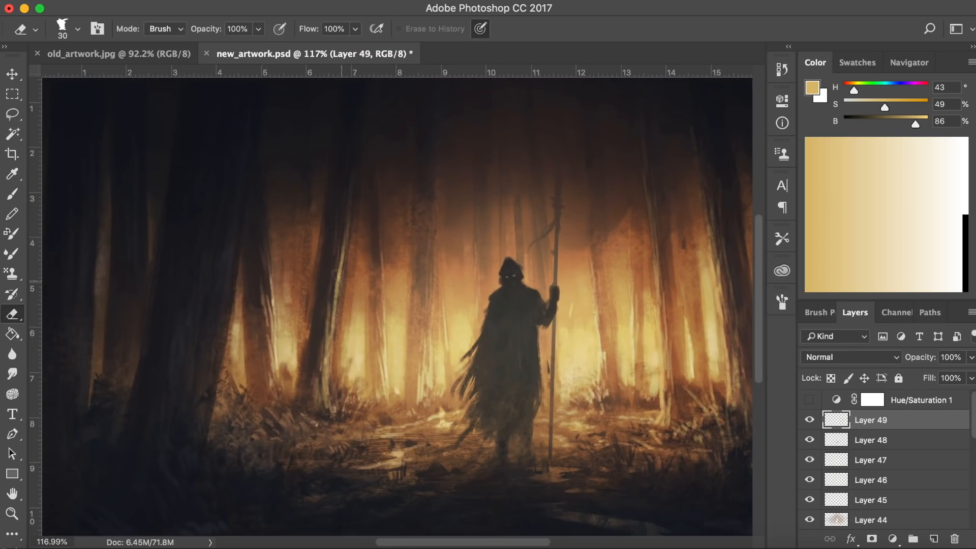
Paint foreground grass, path highlights and shadows beneath the figure on new layers
click(12, 193)
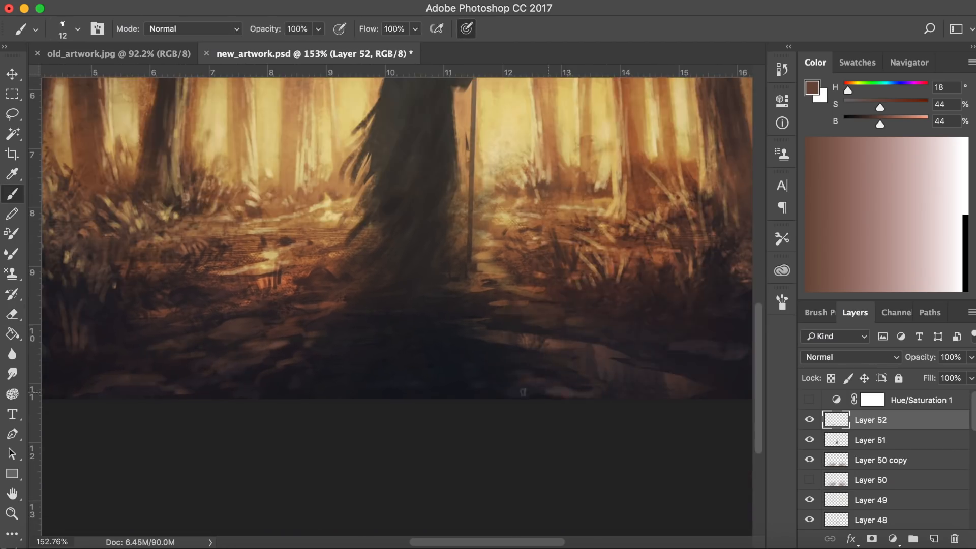
click(871, 439)
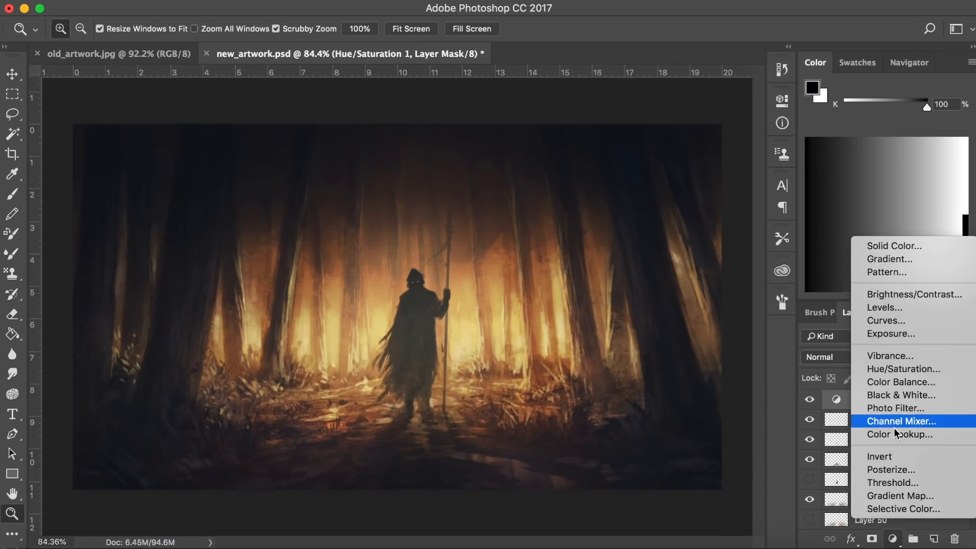
Add a Soft Light layer and brush a pale blue-grey wash around the scene's edges
click(897, 421)
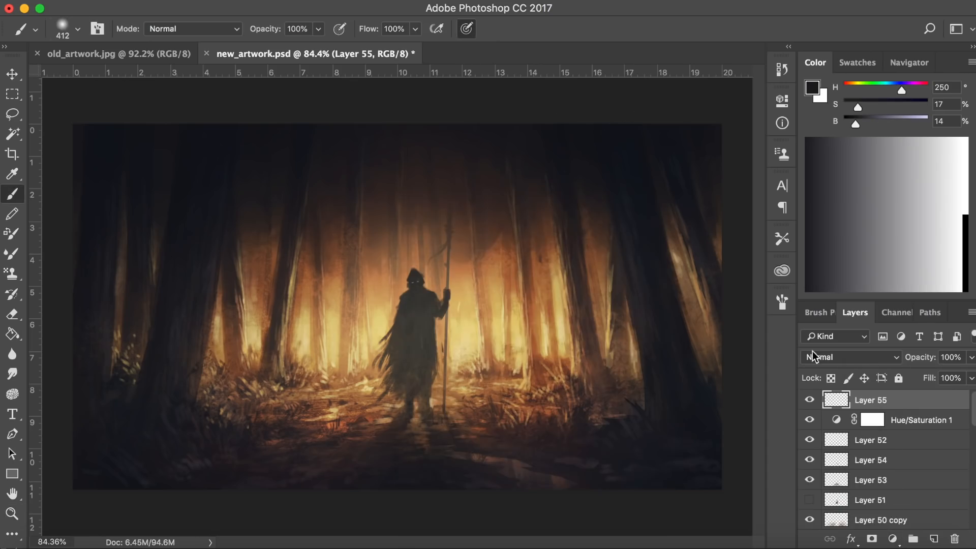
click(850, 357)
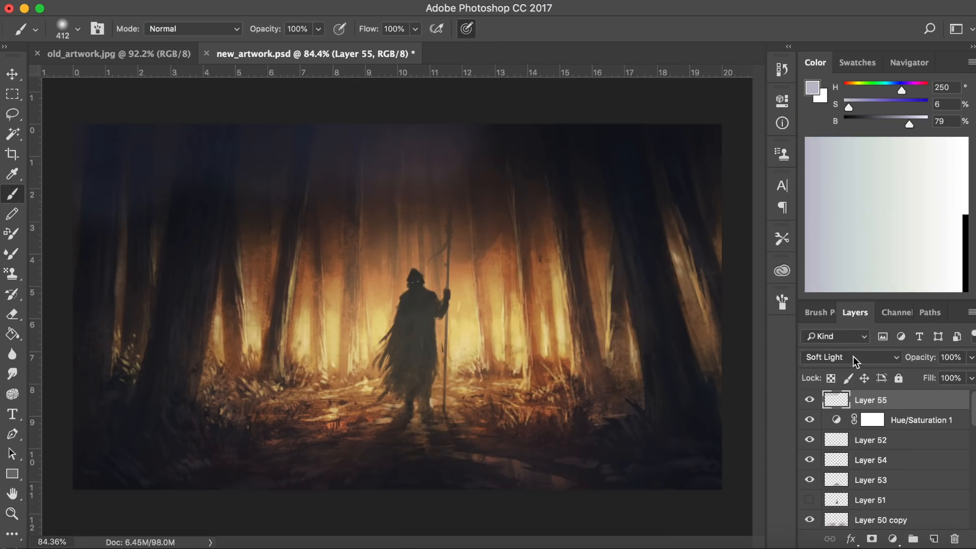
click(13, 513)
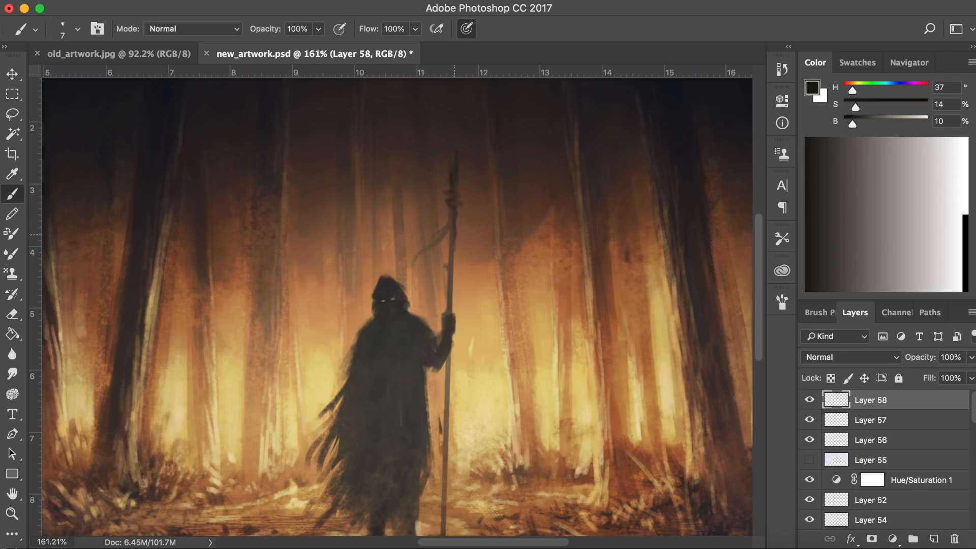
Brush light yellow highlights and binding detail along the spear shaft on layer 59
click(11, 513)
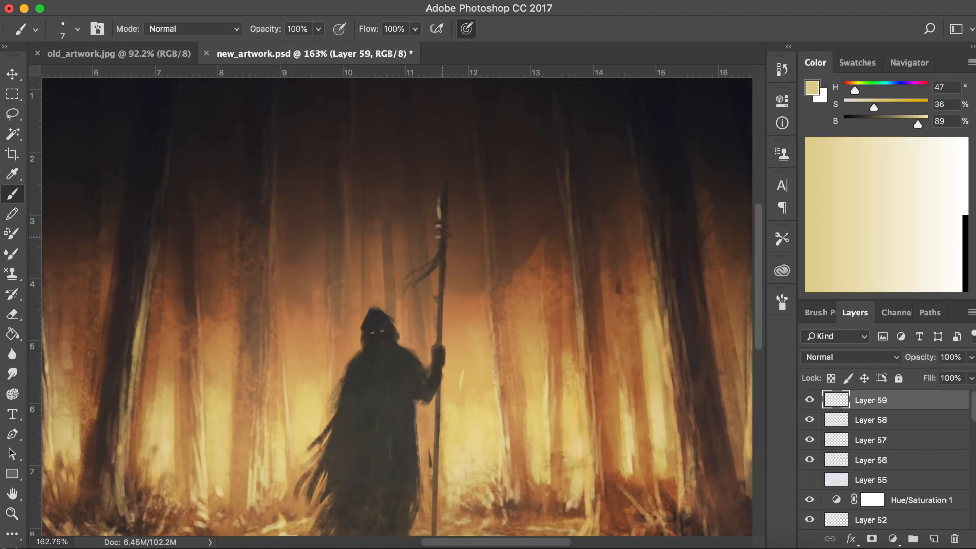
scroll(down, 3)
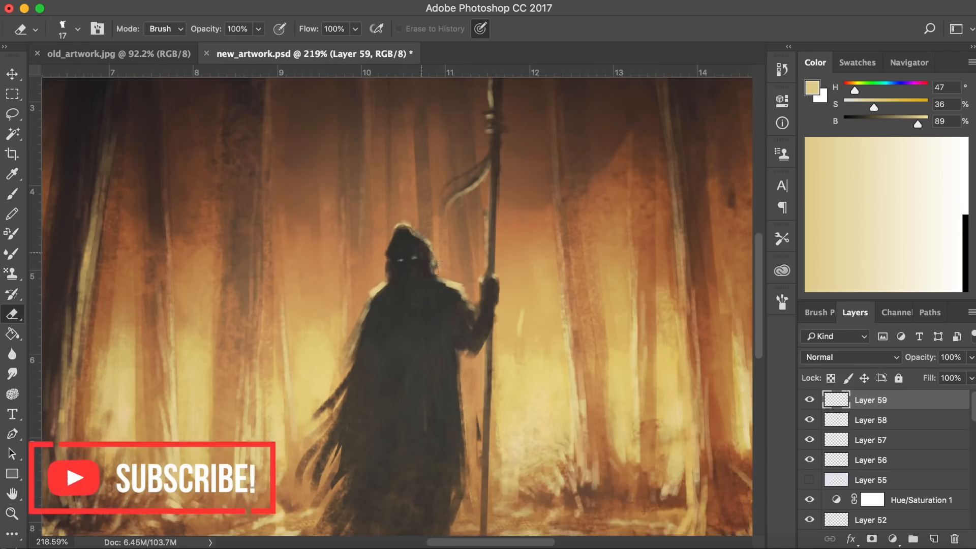
click(12, 193)
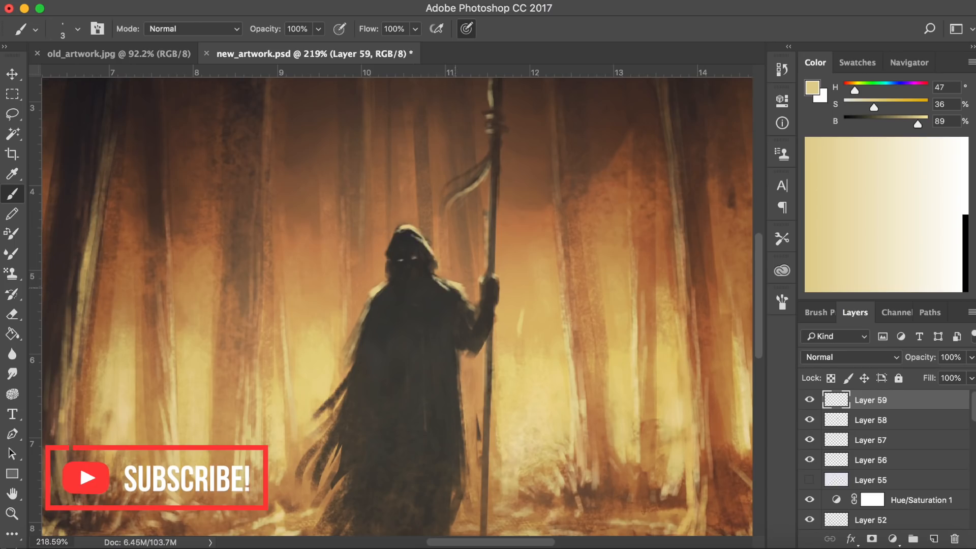